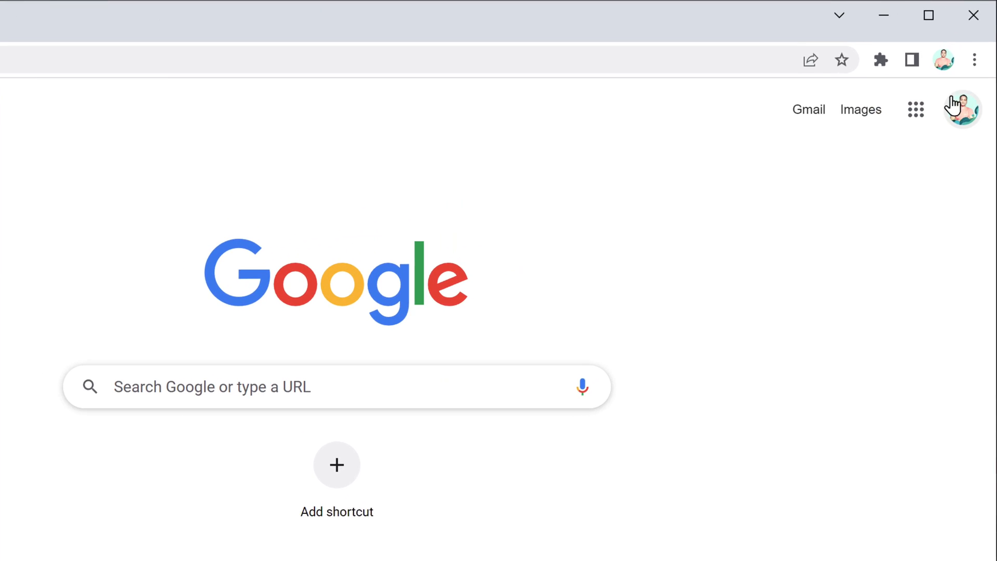
Step: Navigate from Chrome's menu through Settings, Privacy and security and Site settings to the Notifications section
left_click(974, 60)
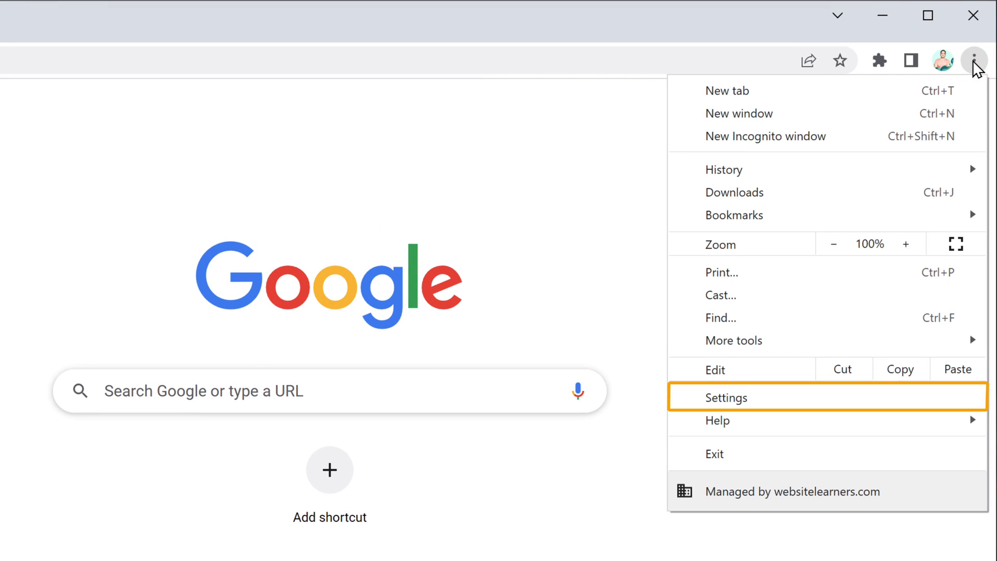
left_click(727, 396)
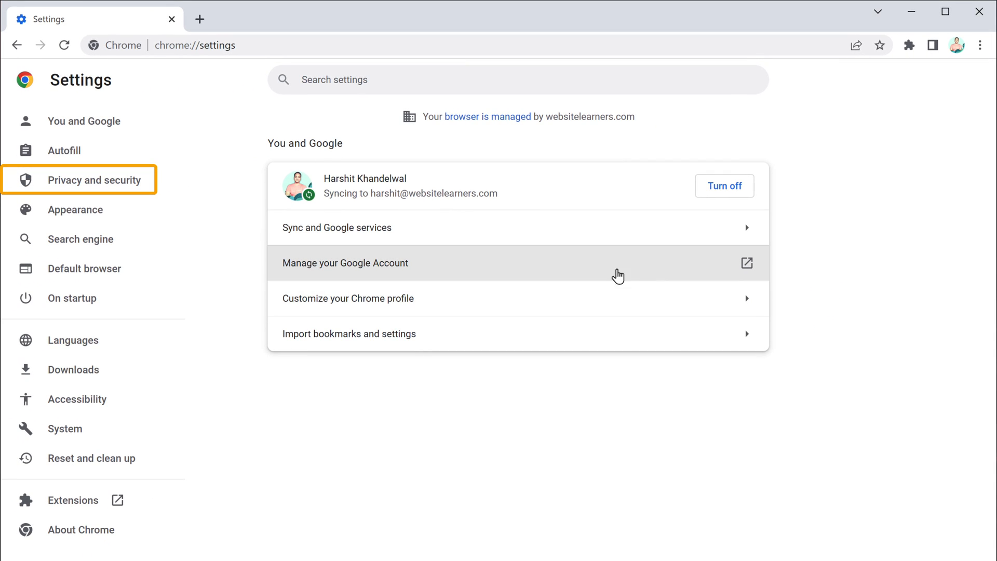
left_click(94, 180)
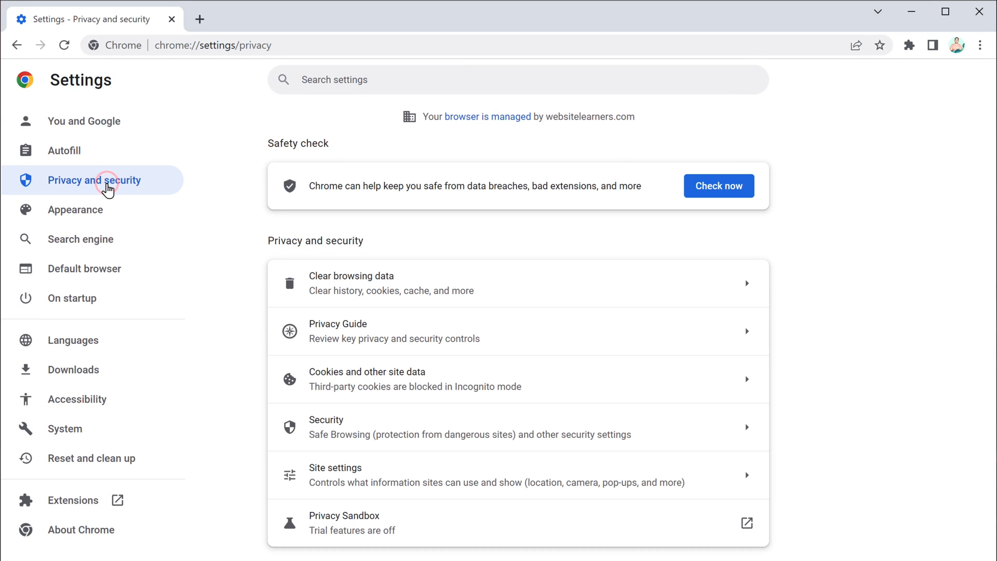
mouse_move(364, 367)
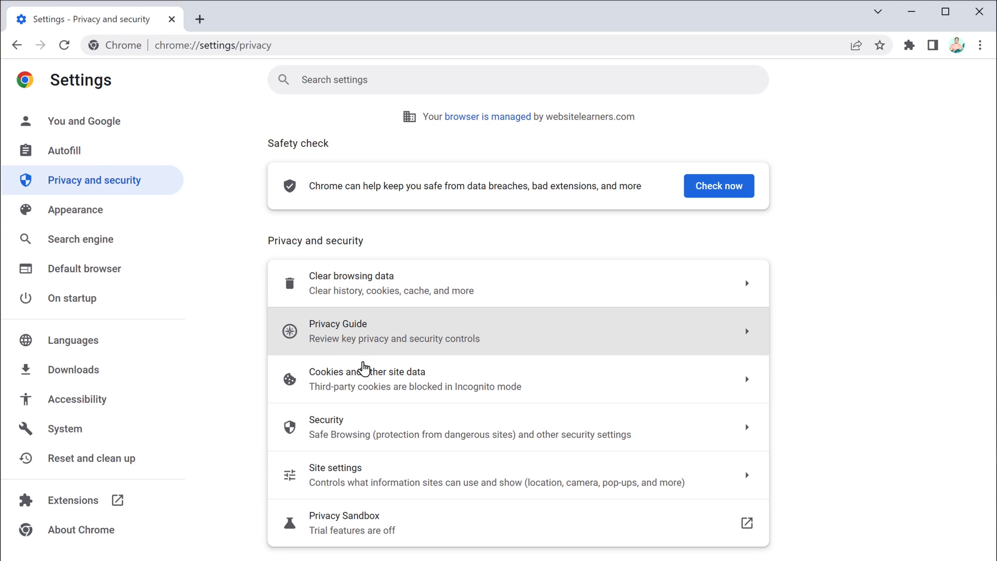
left_click(335, 474)
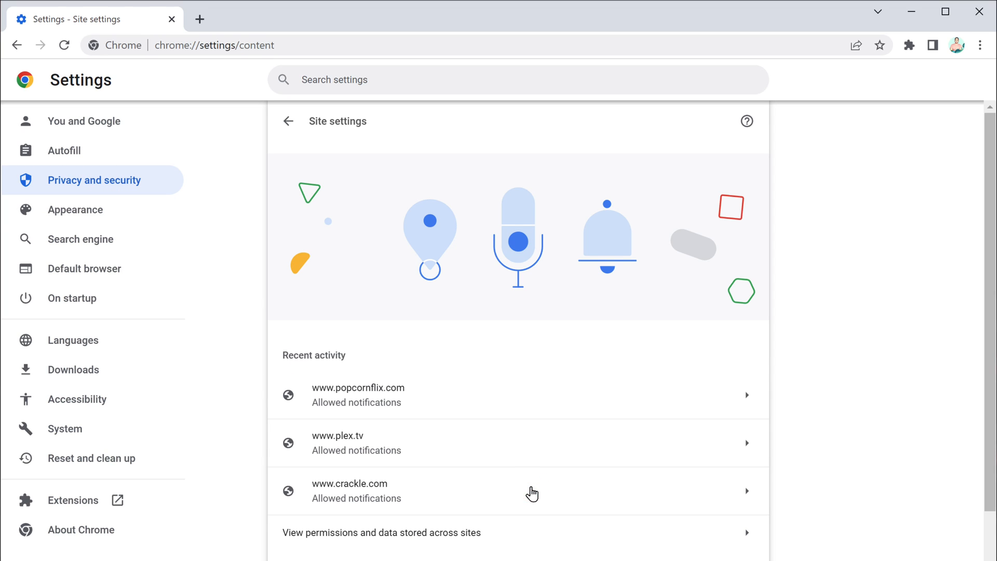
scroll("down", 3)
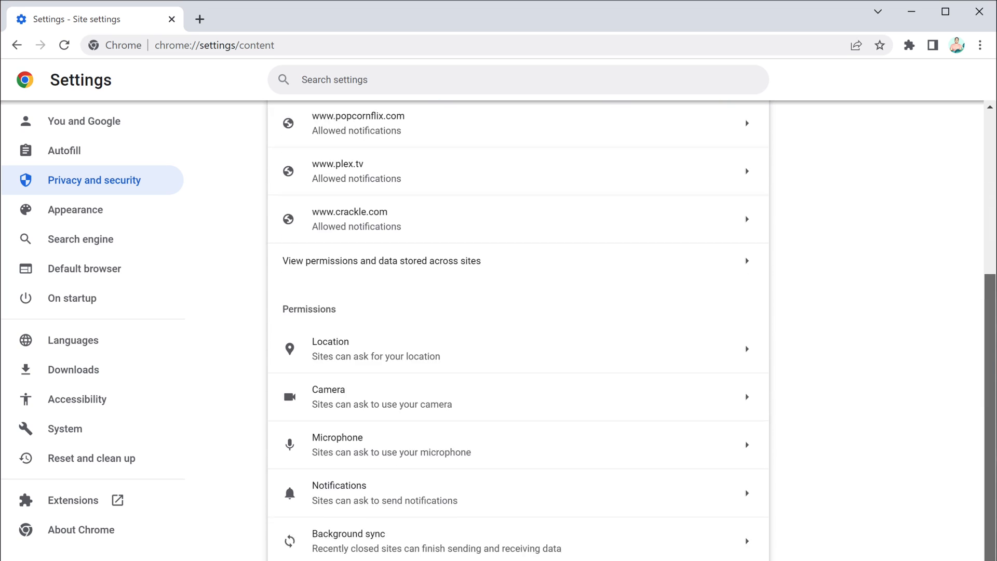
scroll("down", 3)
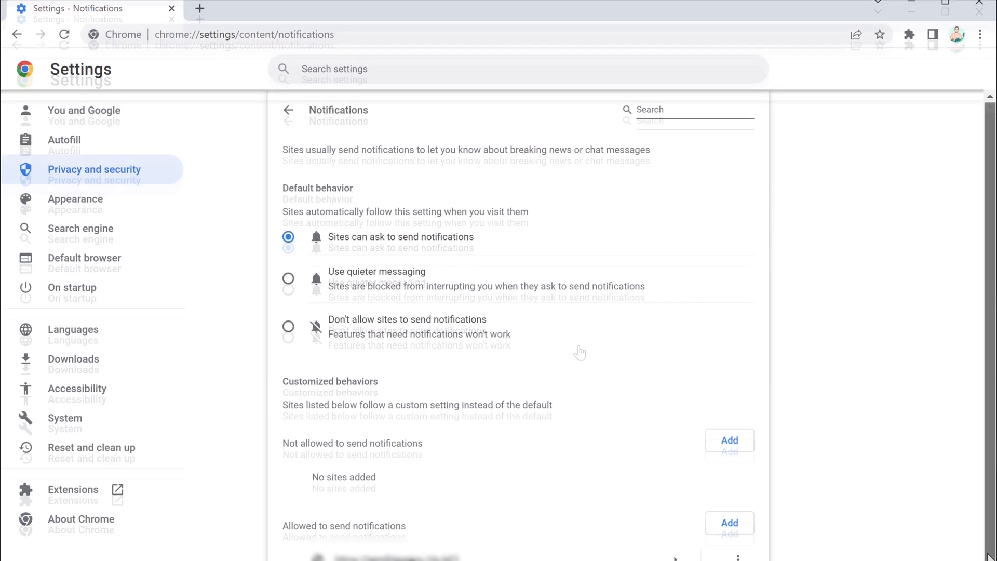
Step: Remove two sites from the allowed-notifications list via their three-dot menus
scroll("down", 3)
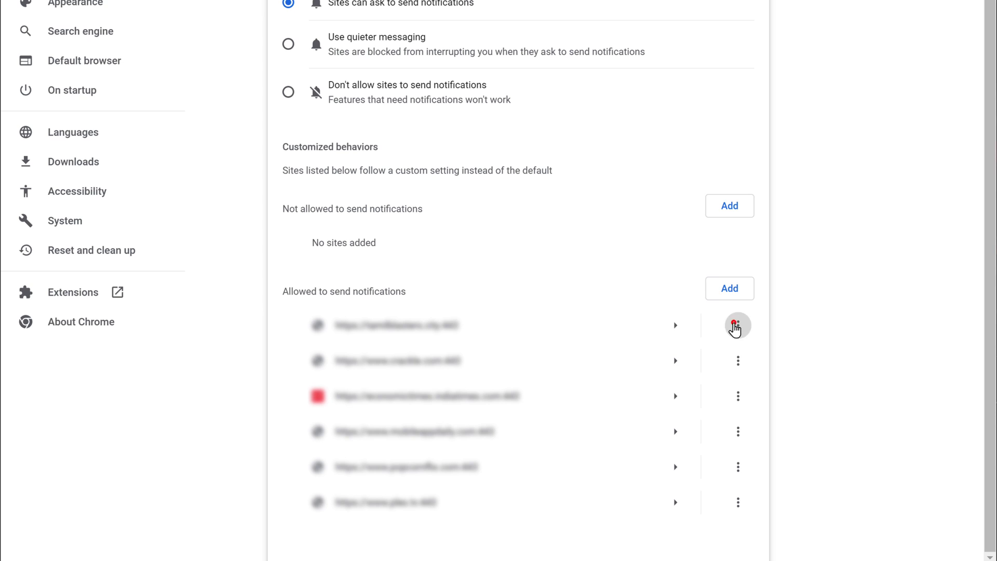
left_click(737, 325)
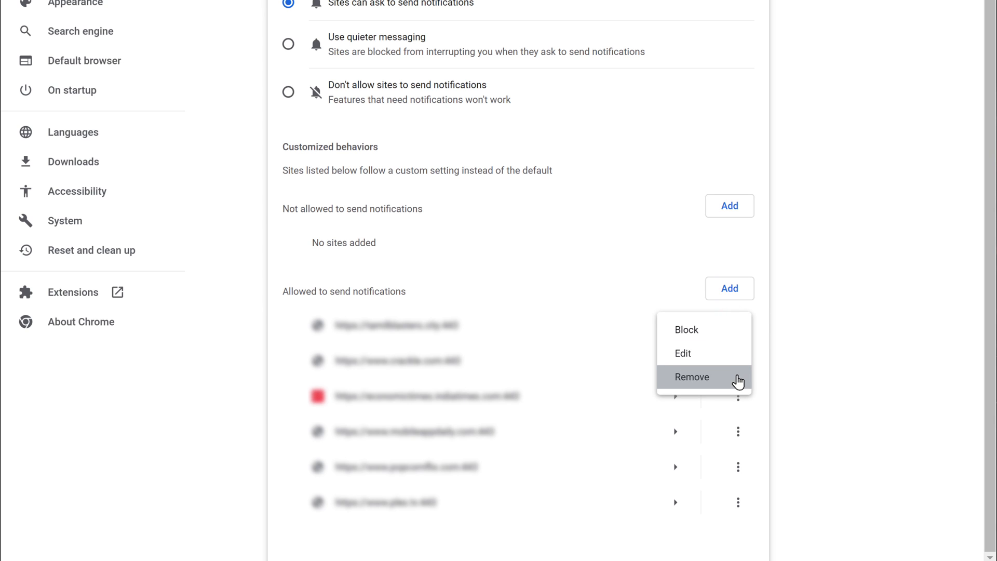
left_click(692, 376)
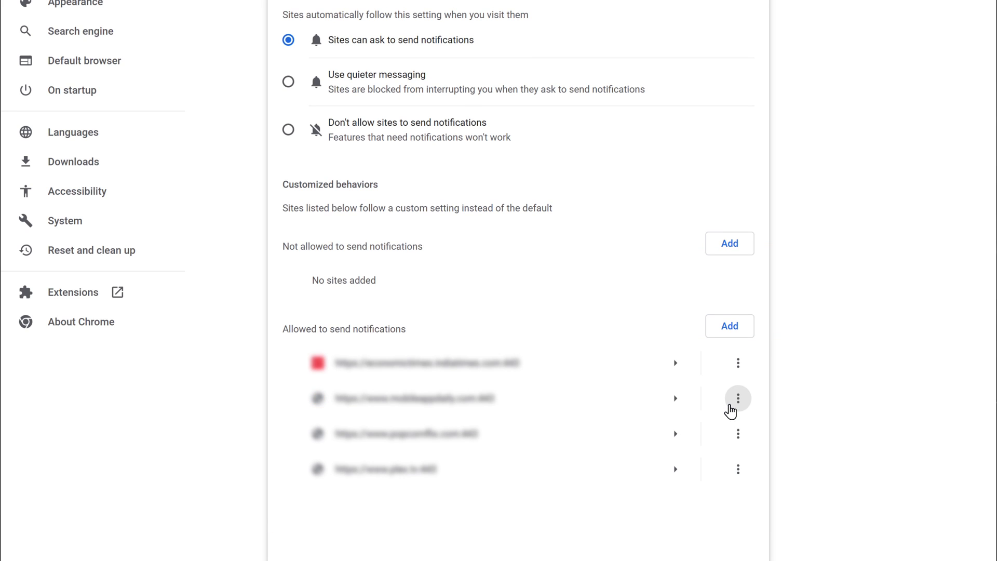
left_click(737, 397)
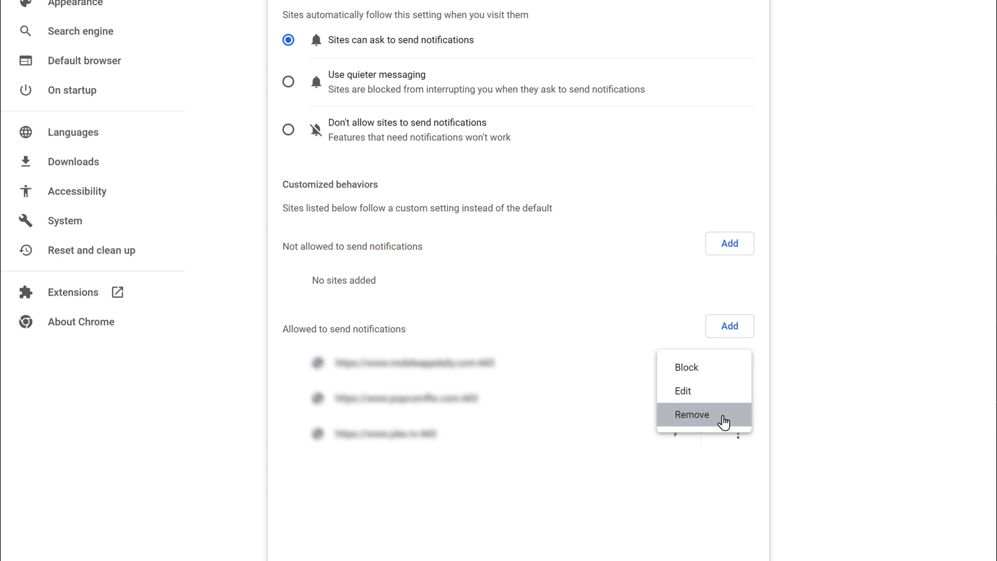
left_click(691, 414)
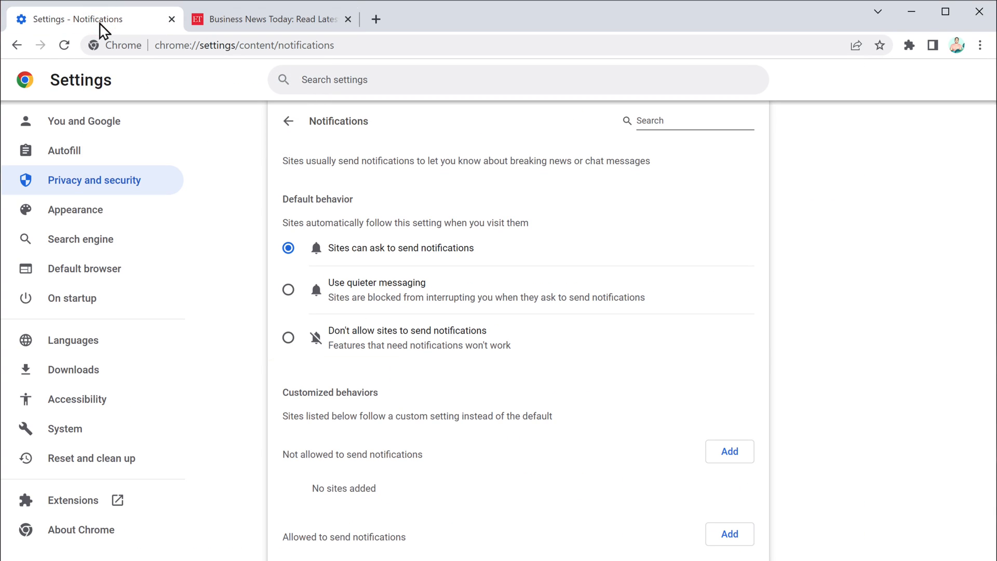
mouse_move(287, 341)
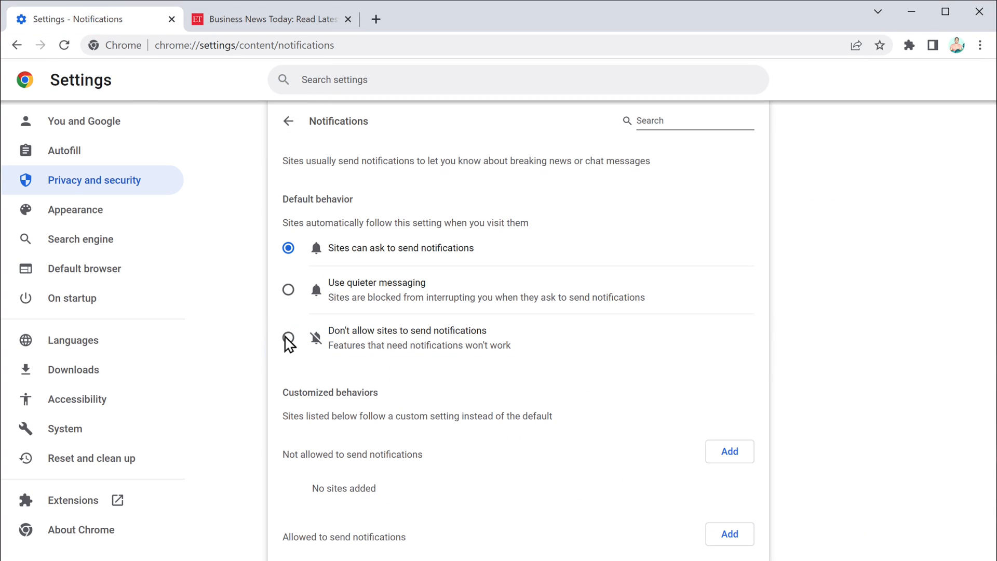
Step: Select 'Don't allow sites to send notifications' as the default behaviour
left_click(287, 337)
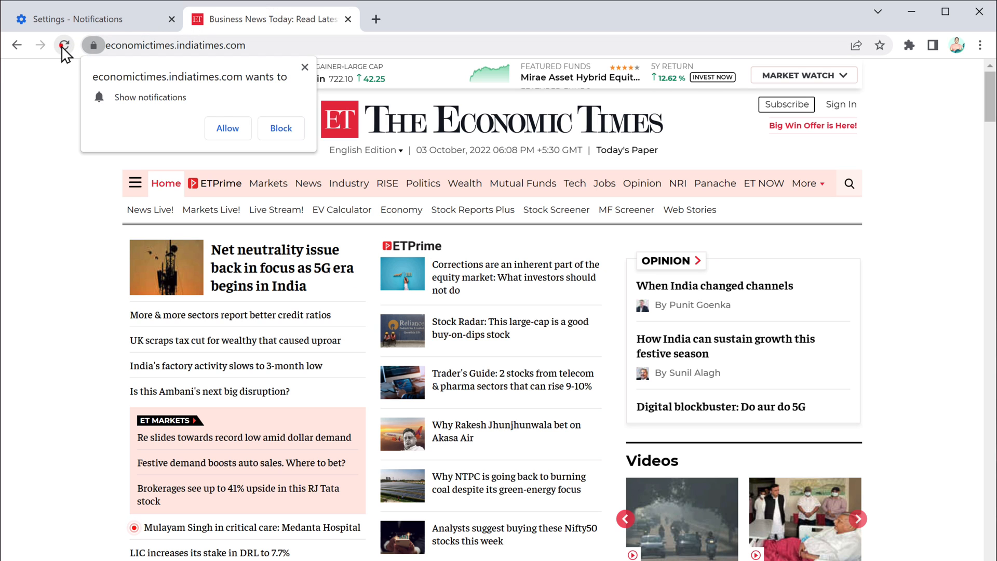
Step: Reload the Economic Times page to check the notification prompt
left_click(64, 44)
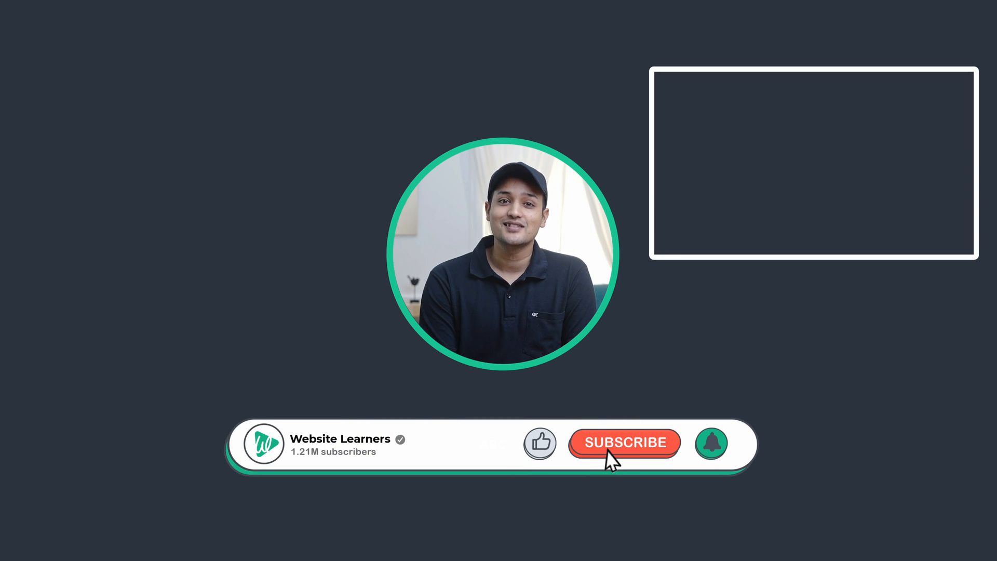
left_click(624, 442)
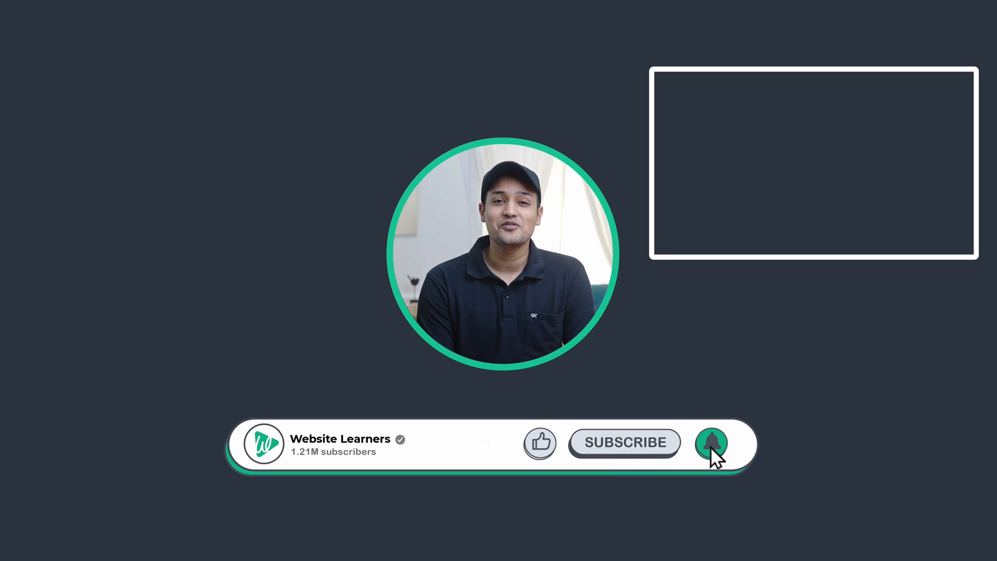
left_click(710, 442)
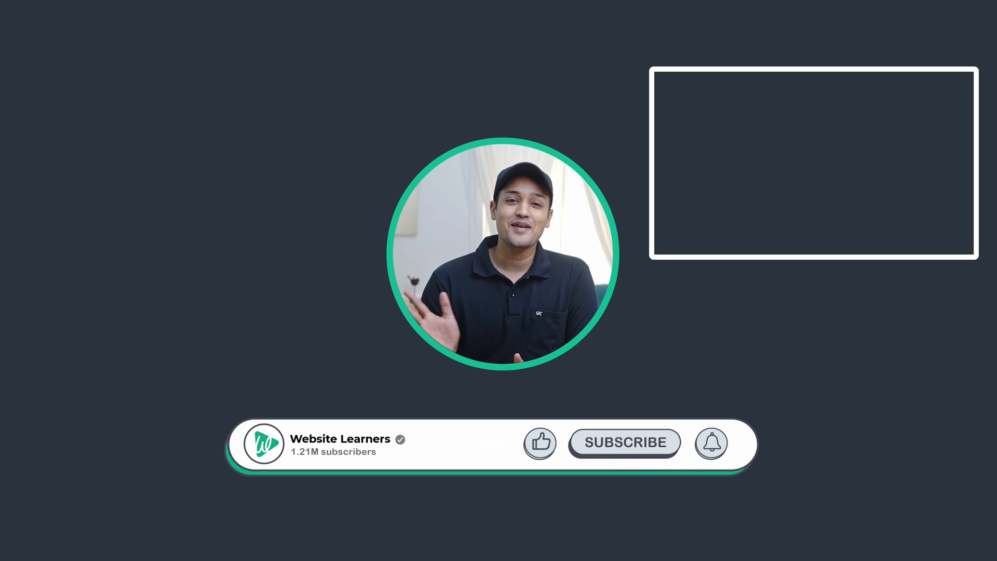